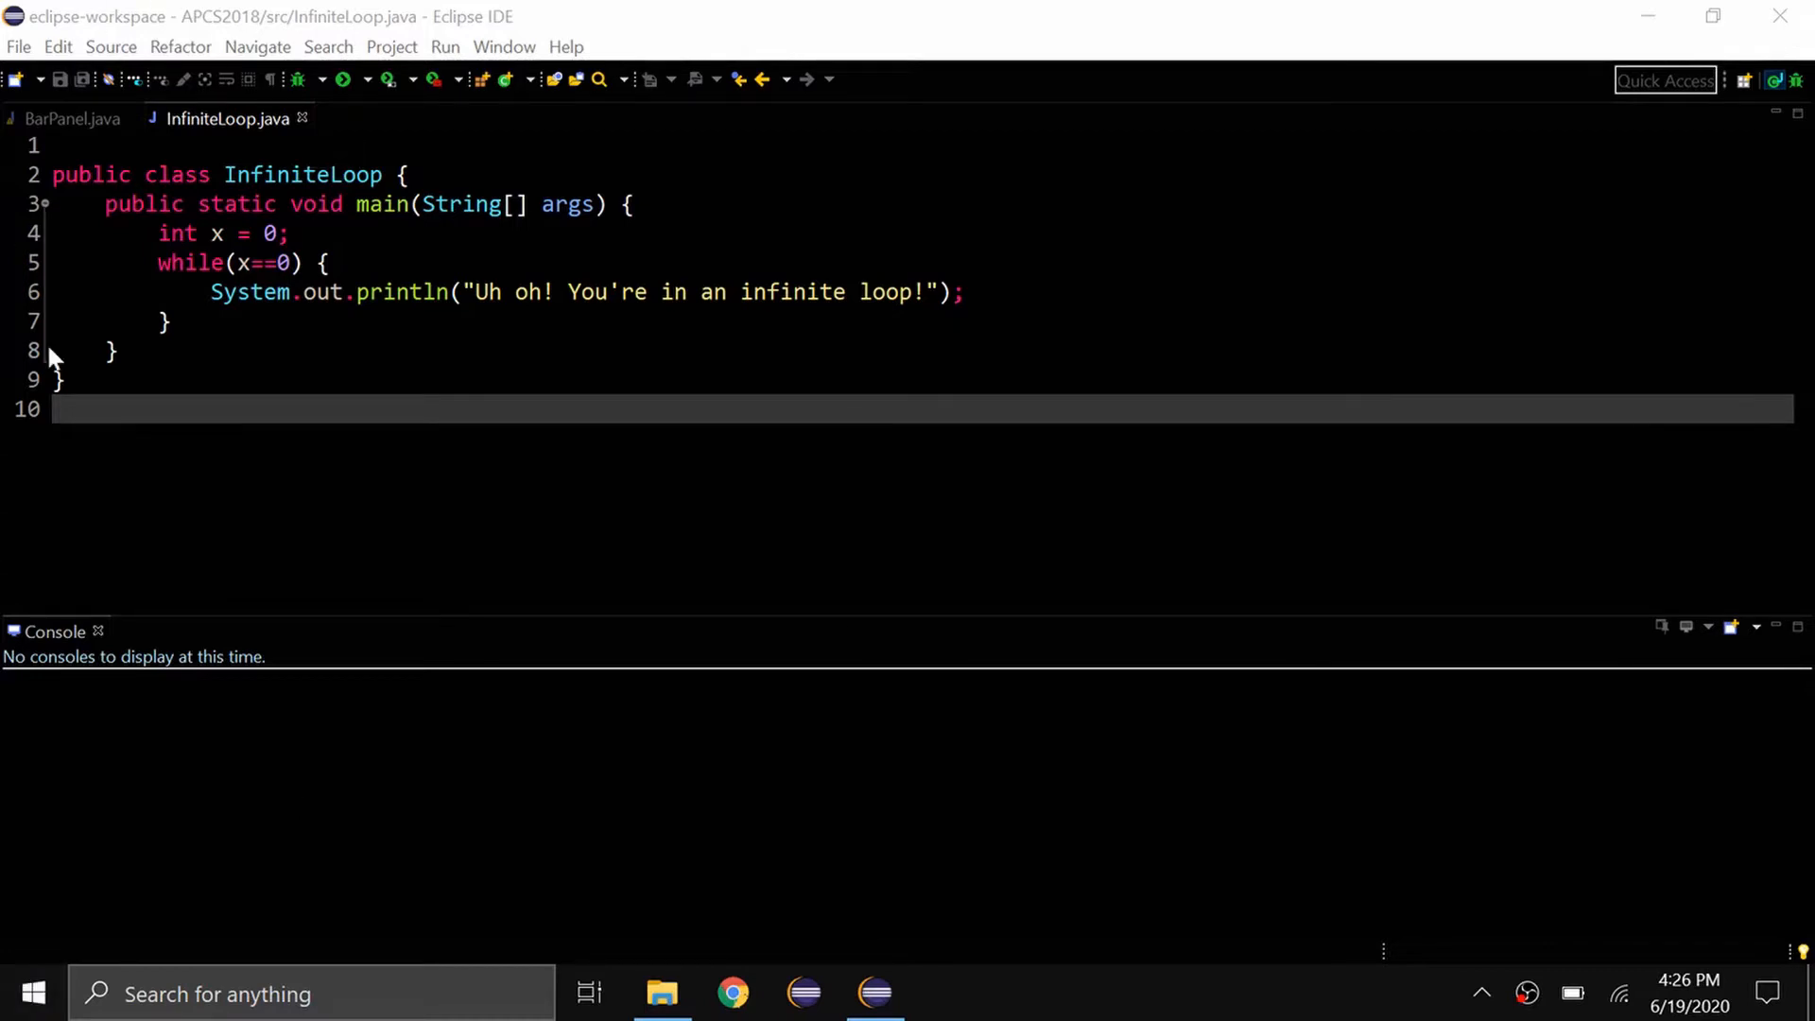
pyautogui.moveTo(1314, 660)
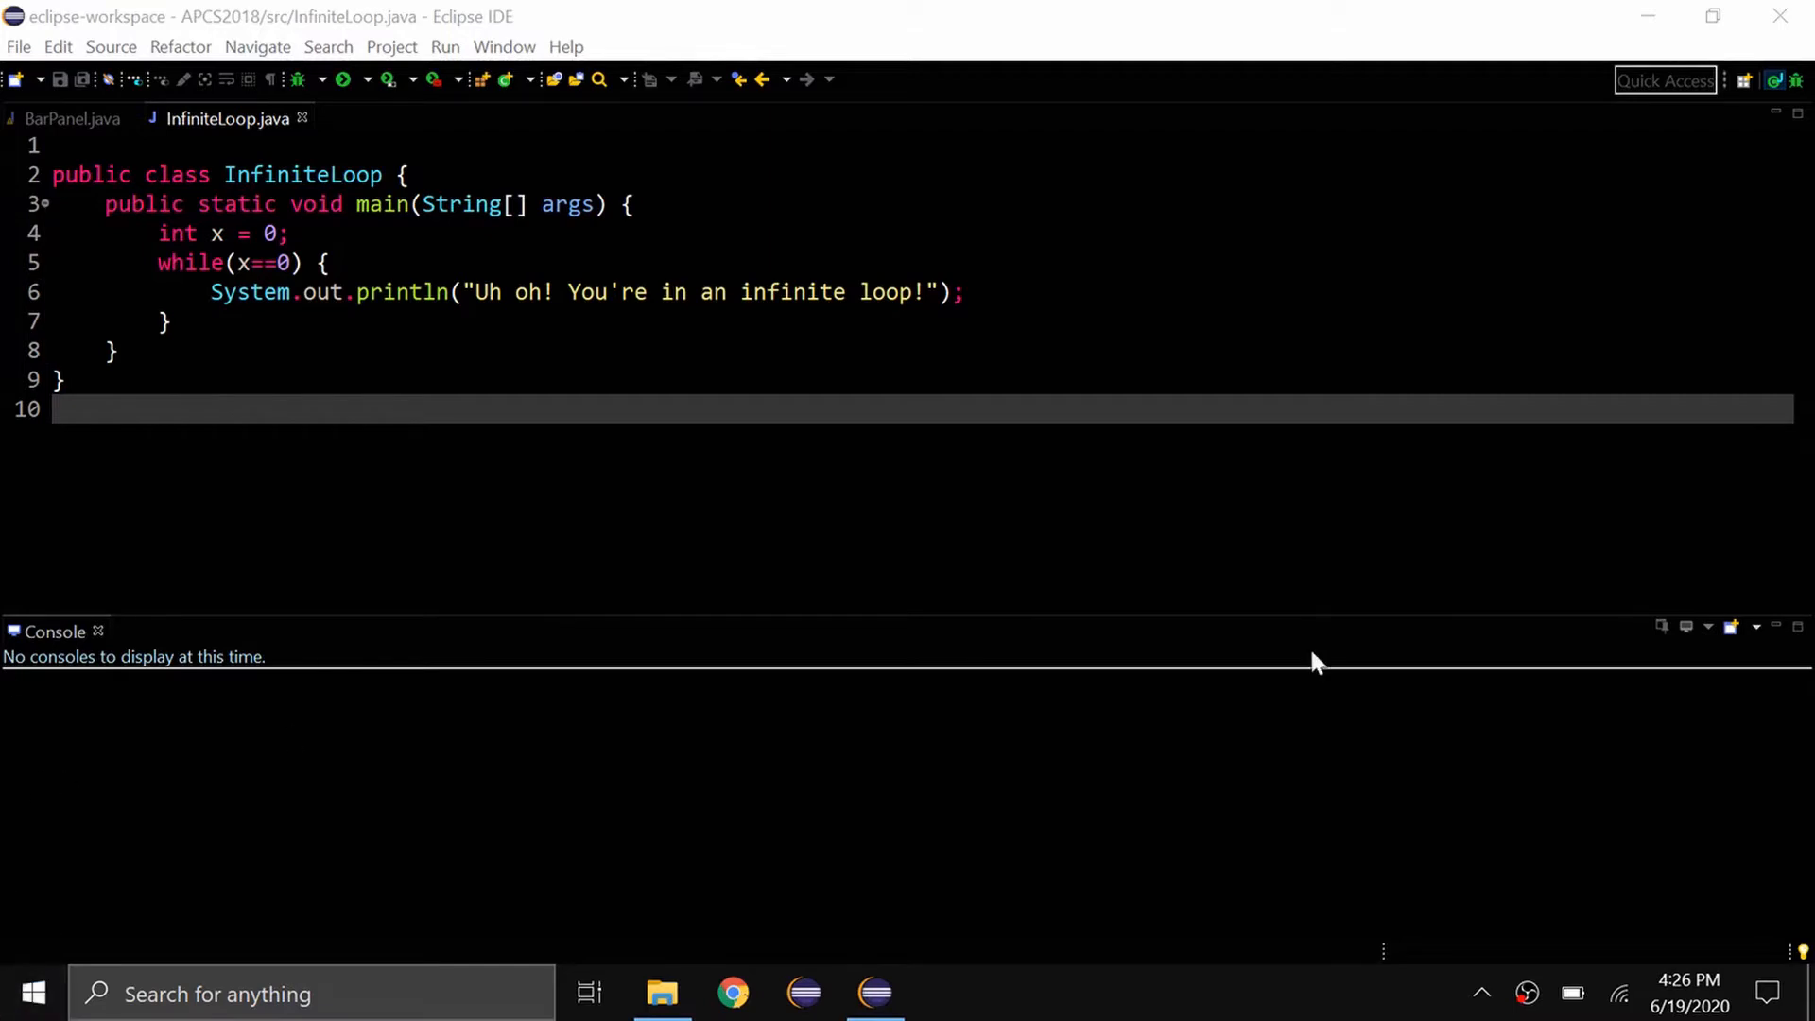
pyautogui.moveTo(8, 798)
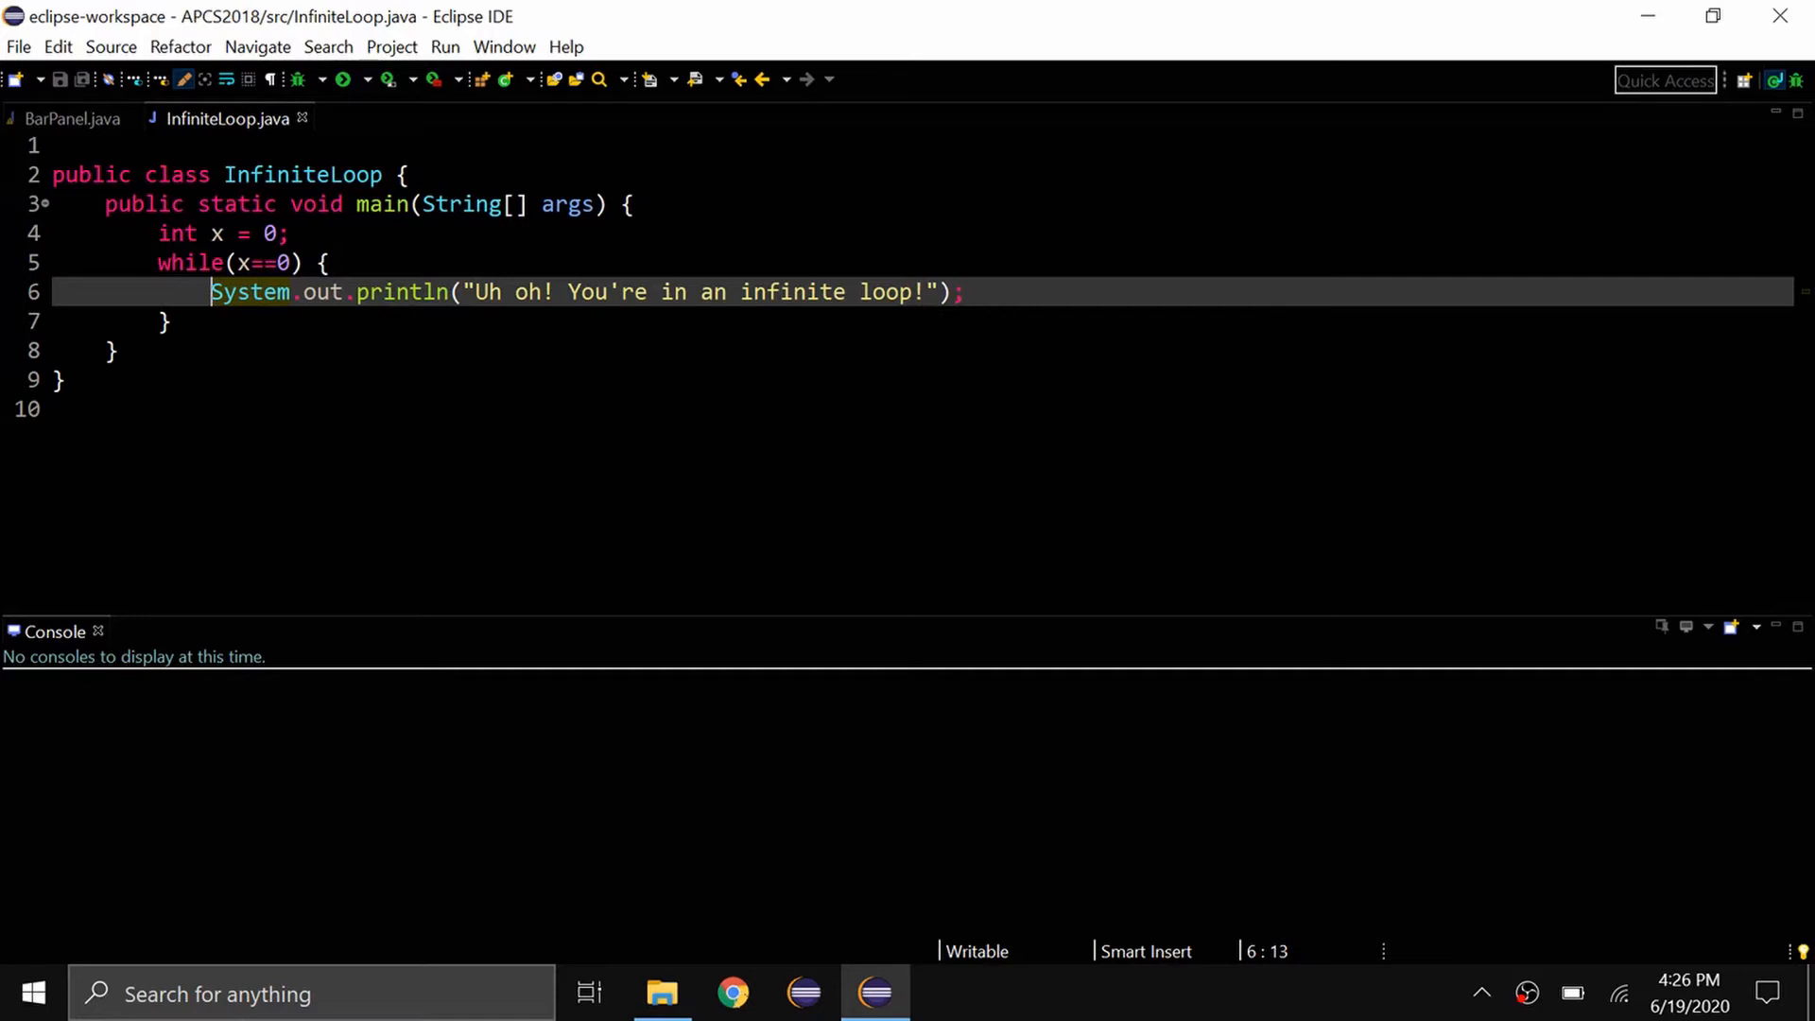
# Launch InfiniteLoop as a Java Application from the toolbar Run button
pyautogui.moveTo(212, 292); pyautogui.dragTo(328, 263)
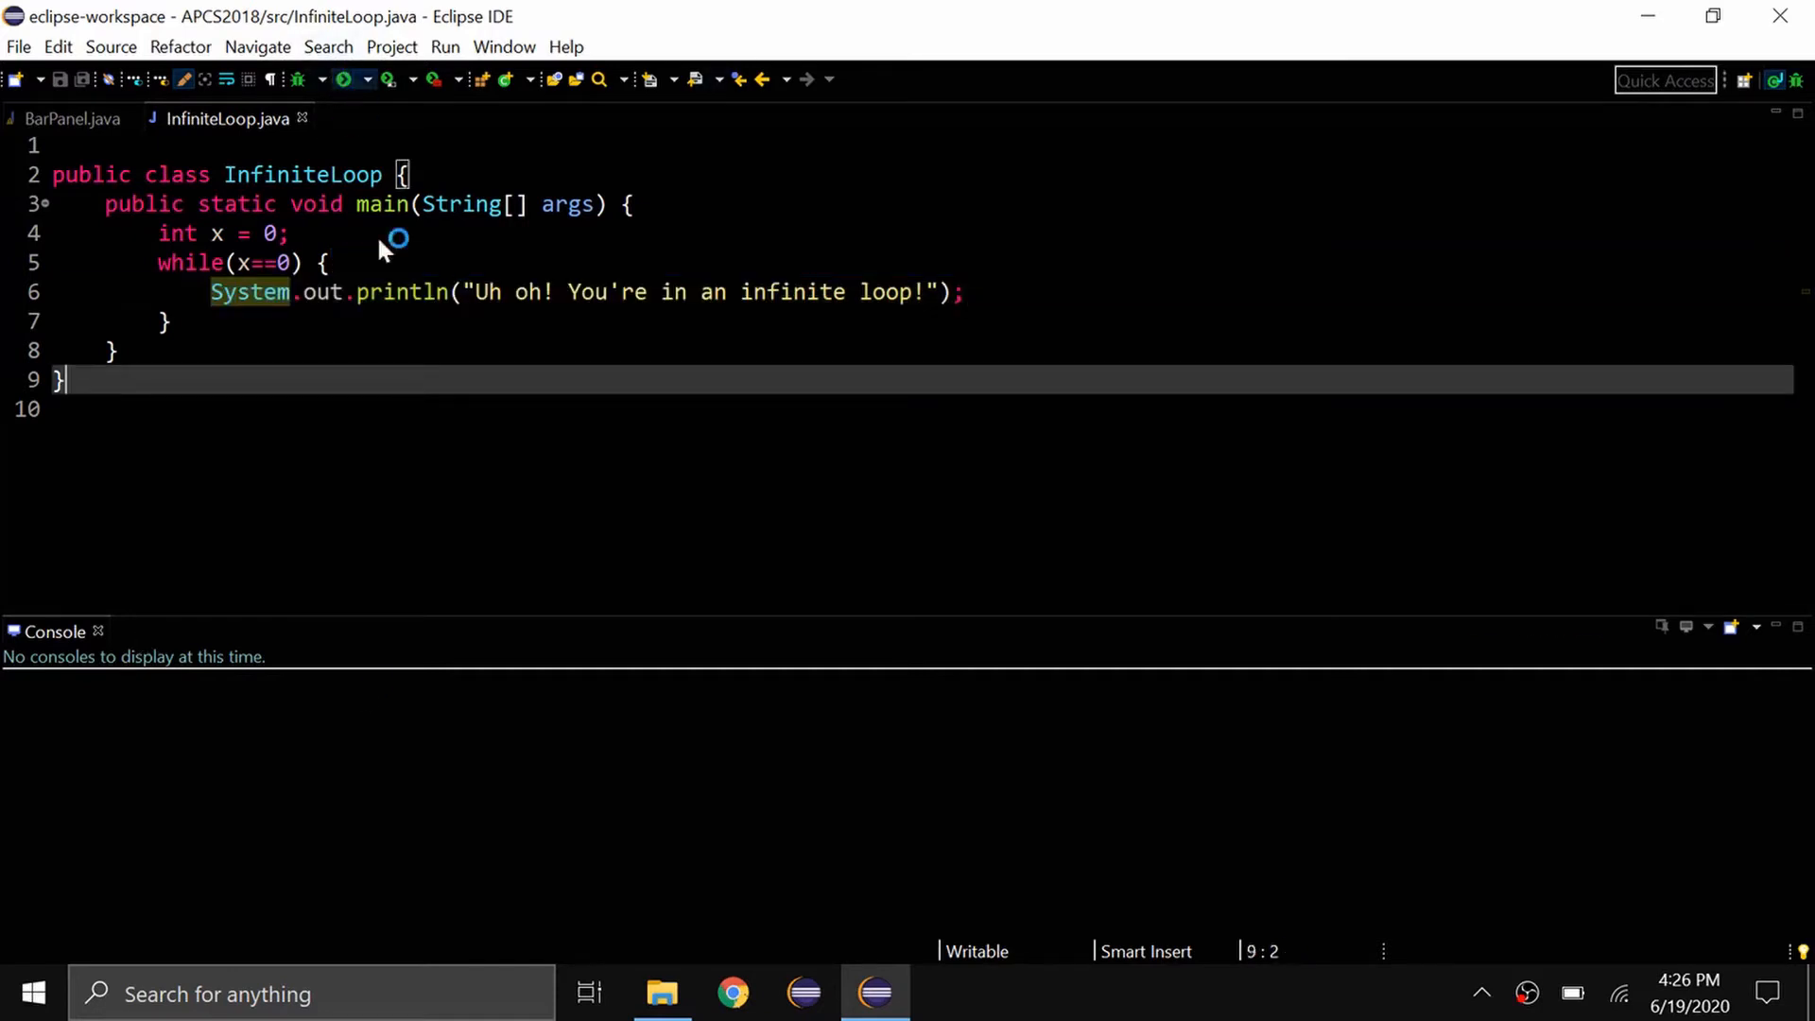
pyautogui.click(340, 78)
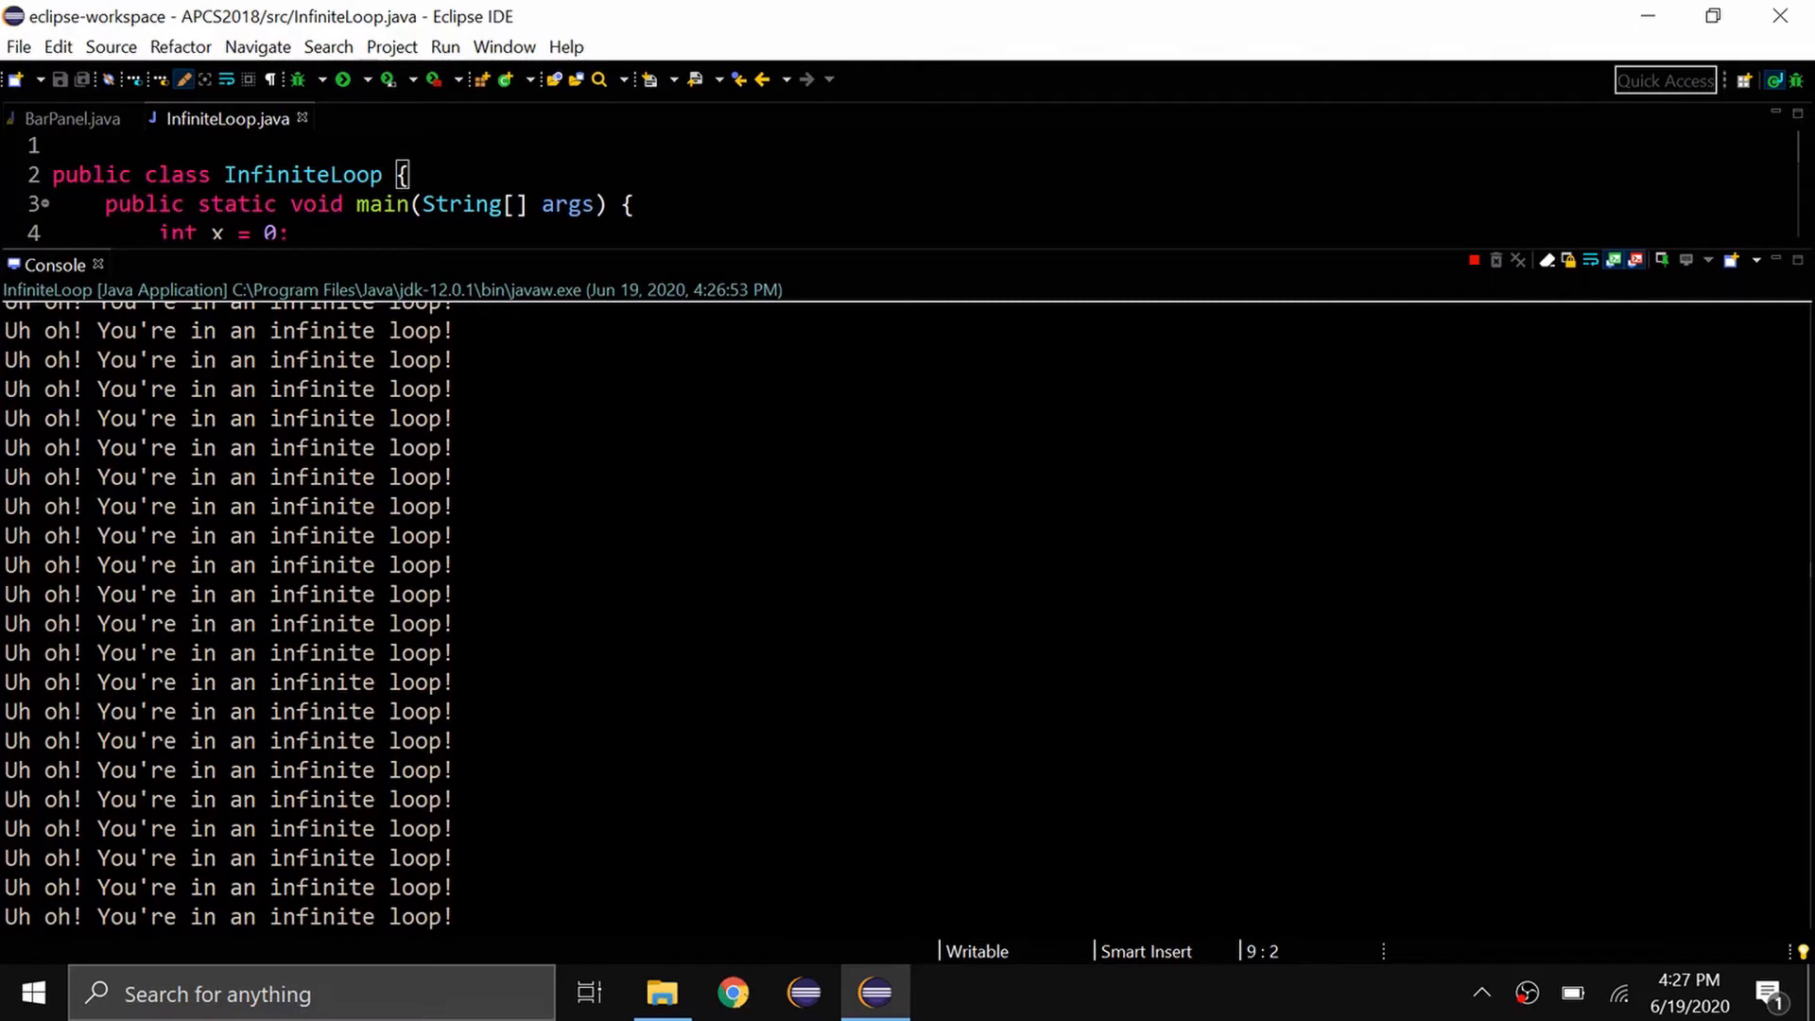
pyautogui.moveTo(1480, 259)
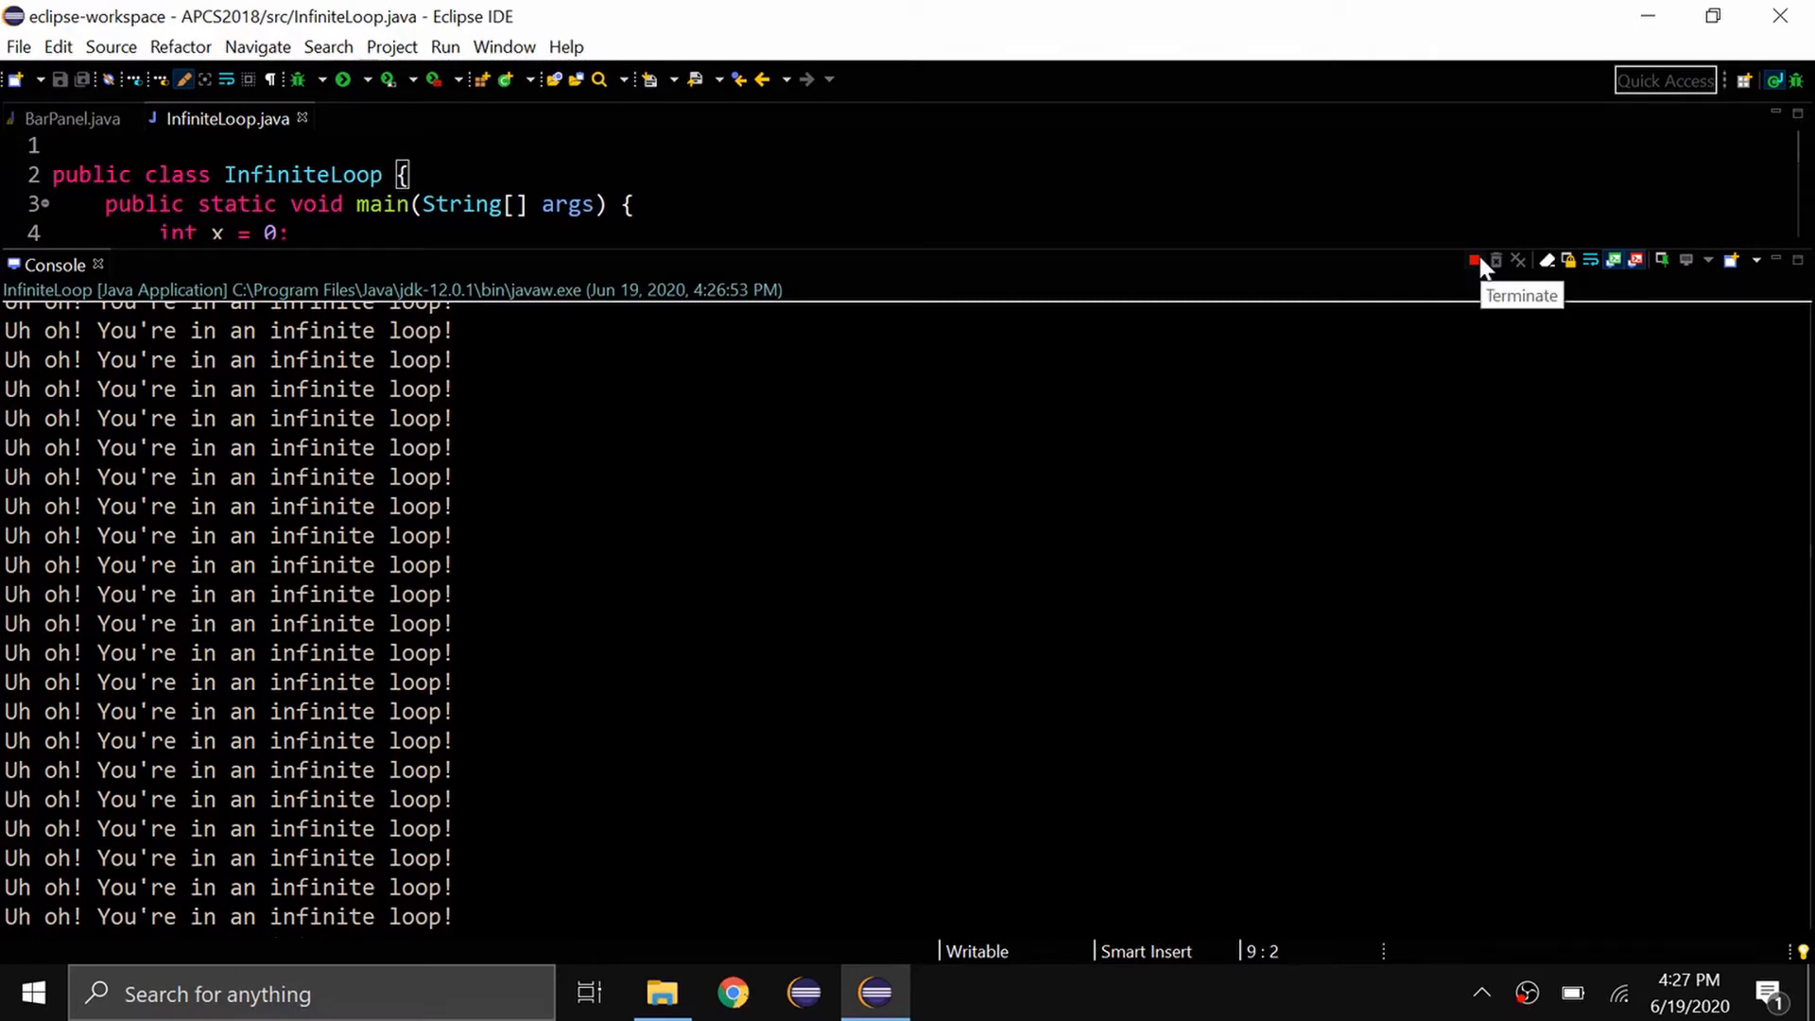
# Terminate the runaway InfiniteLoop run and remove all terminated launches from the console
pyautogui.click(1478, 259)
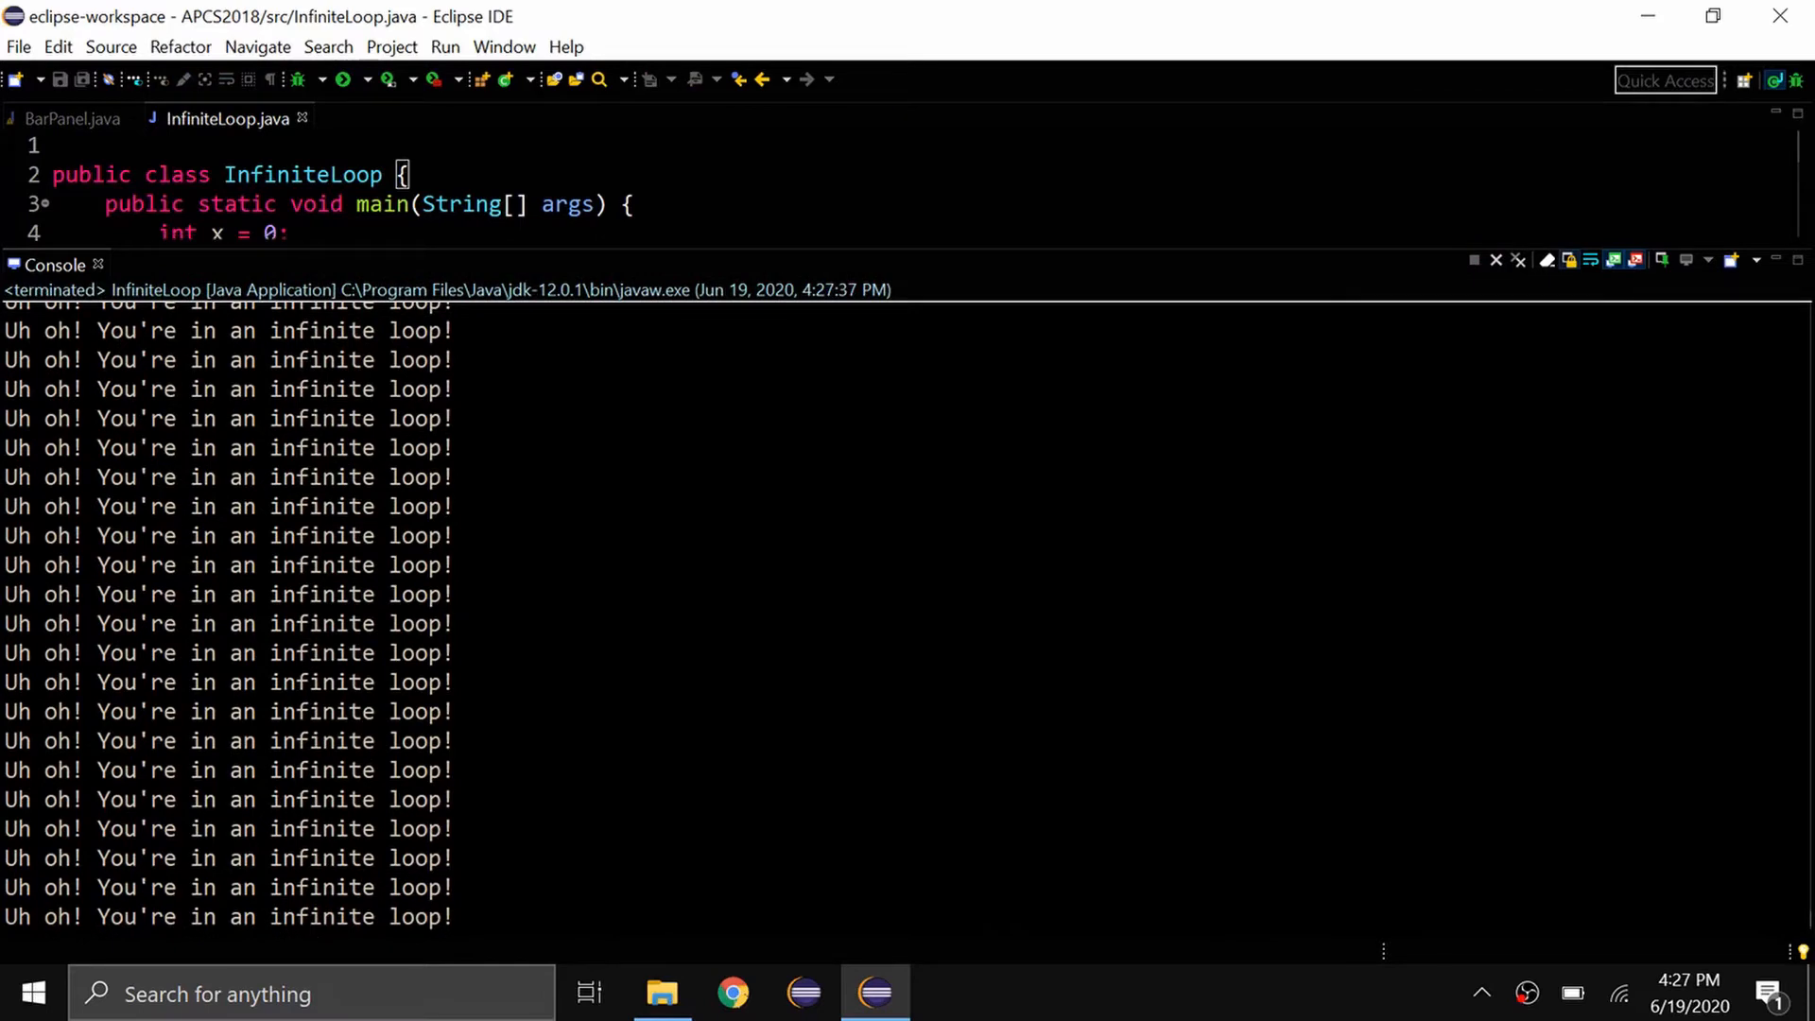
pyautogui.moveTo(1497, 267)
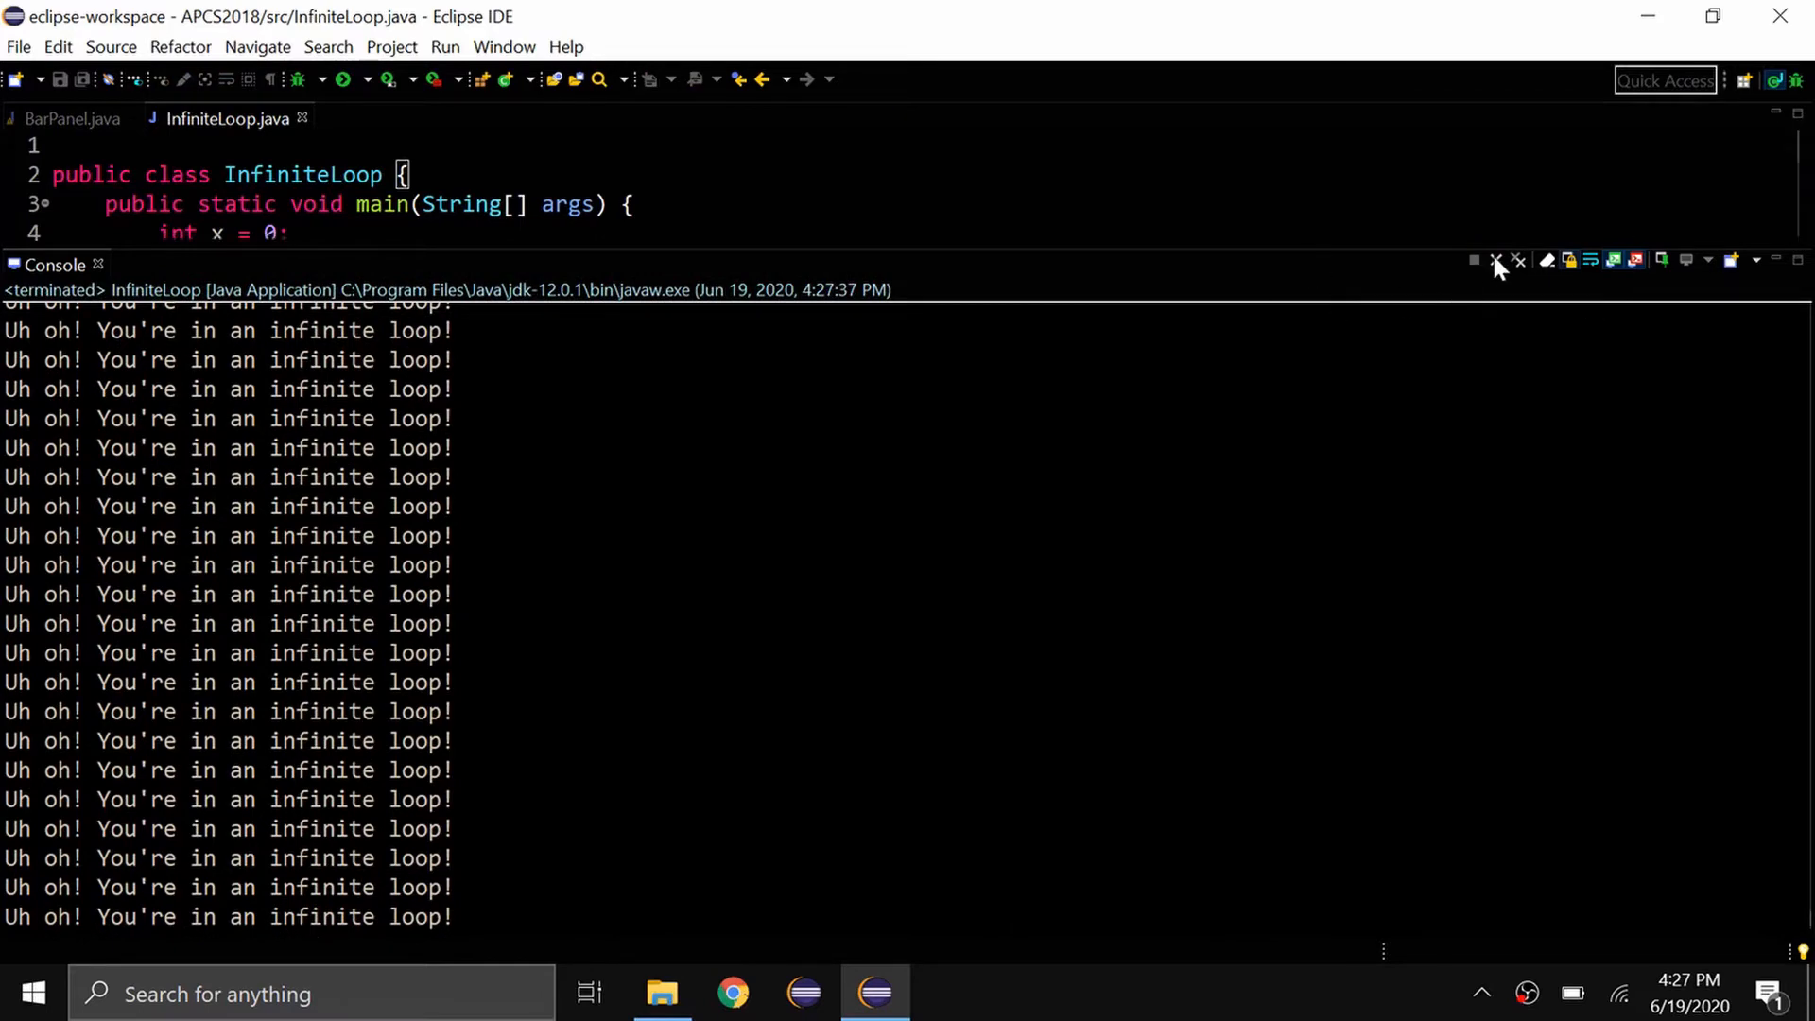
pyautogui.moveTo(1495, 259)
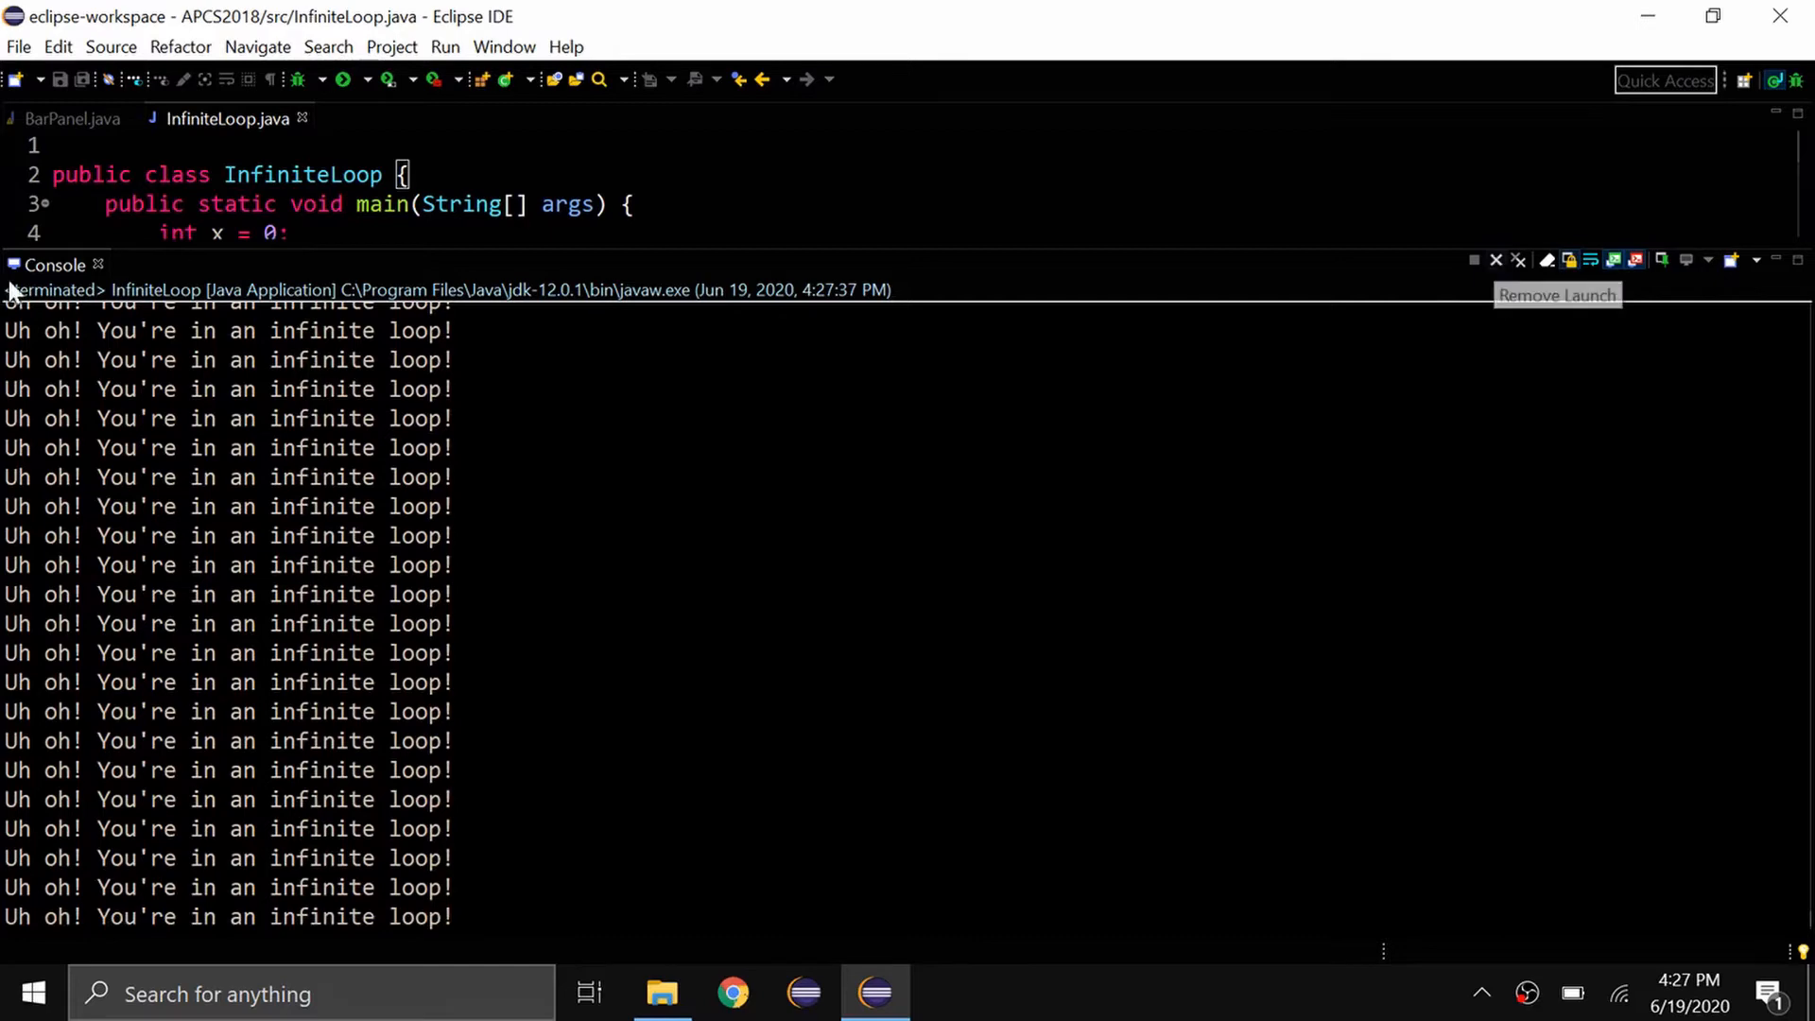
pyautogui.moveTo(1517, 262)
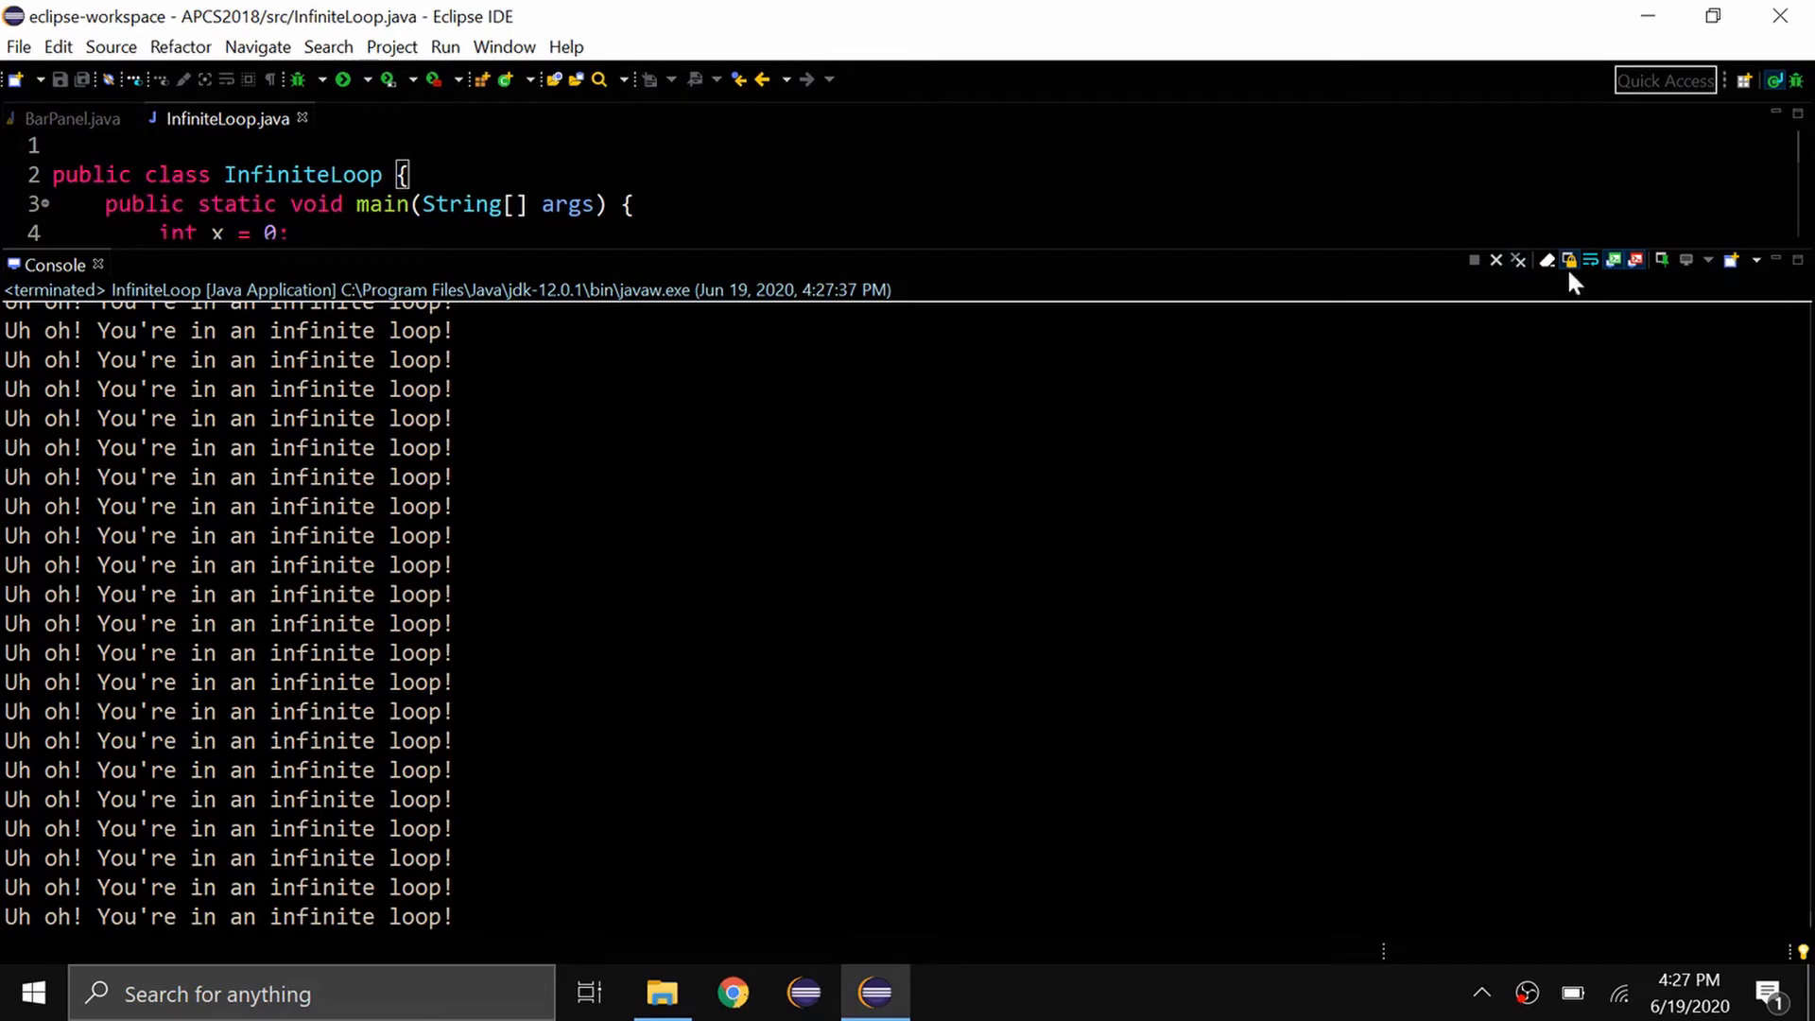
pyautogui.click(1518, 259)
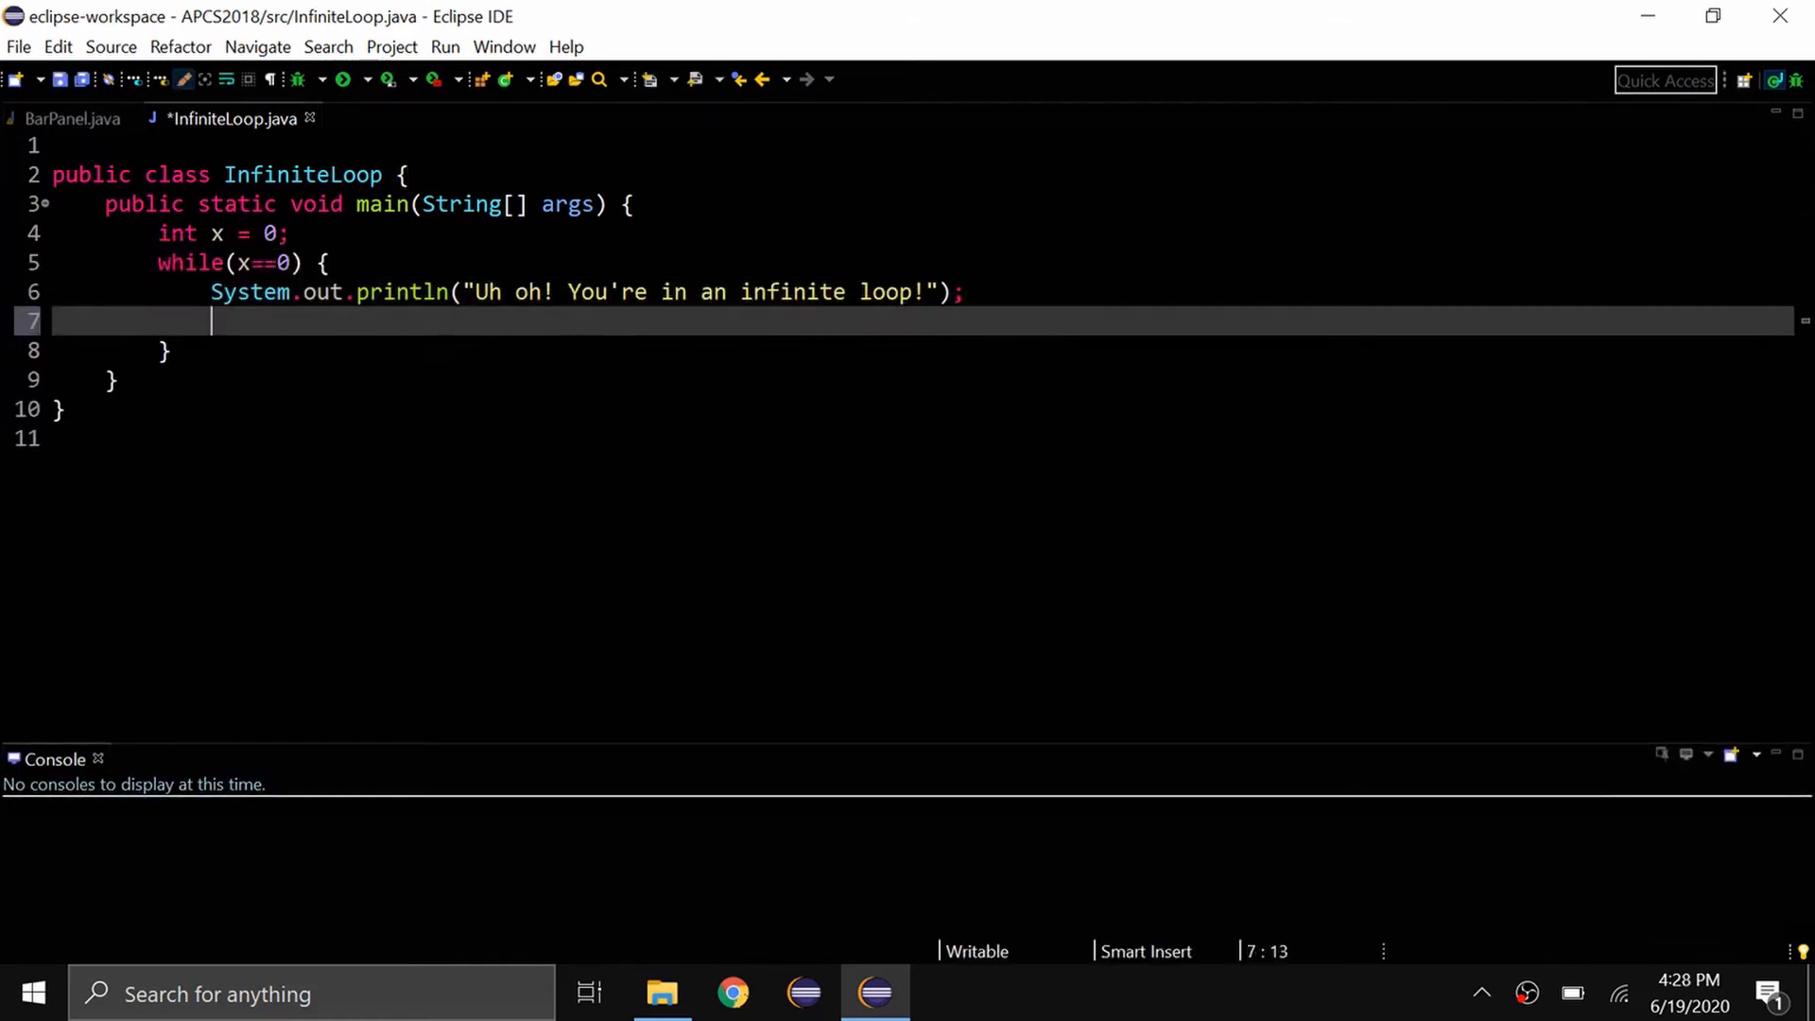
# Type x++; inside the while loop and rerun InfiniteLoop
pyautogui.write('x++;')
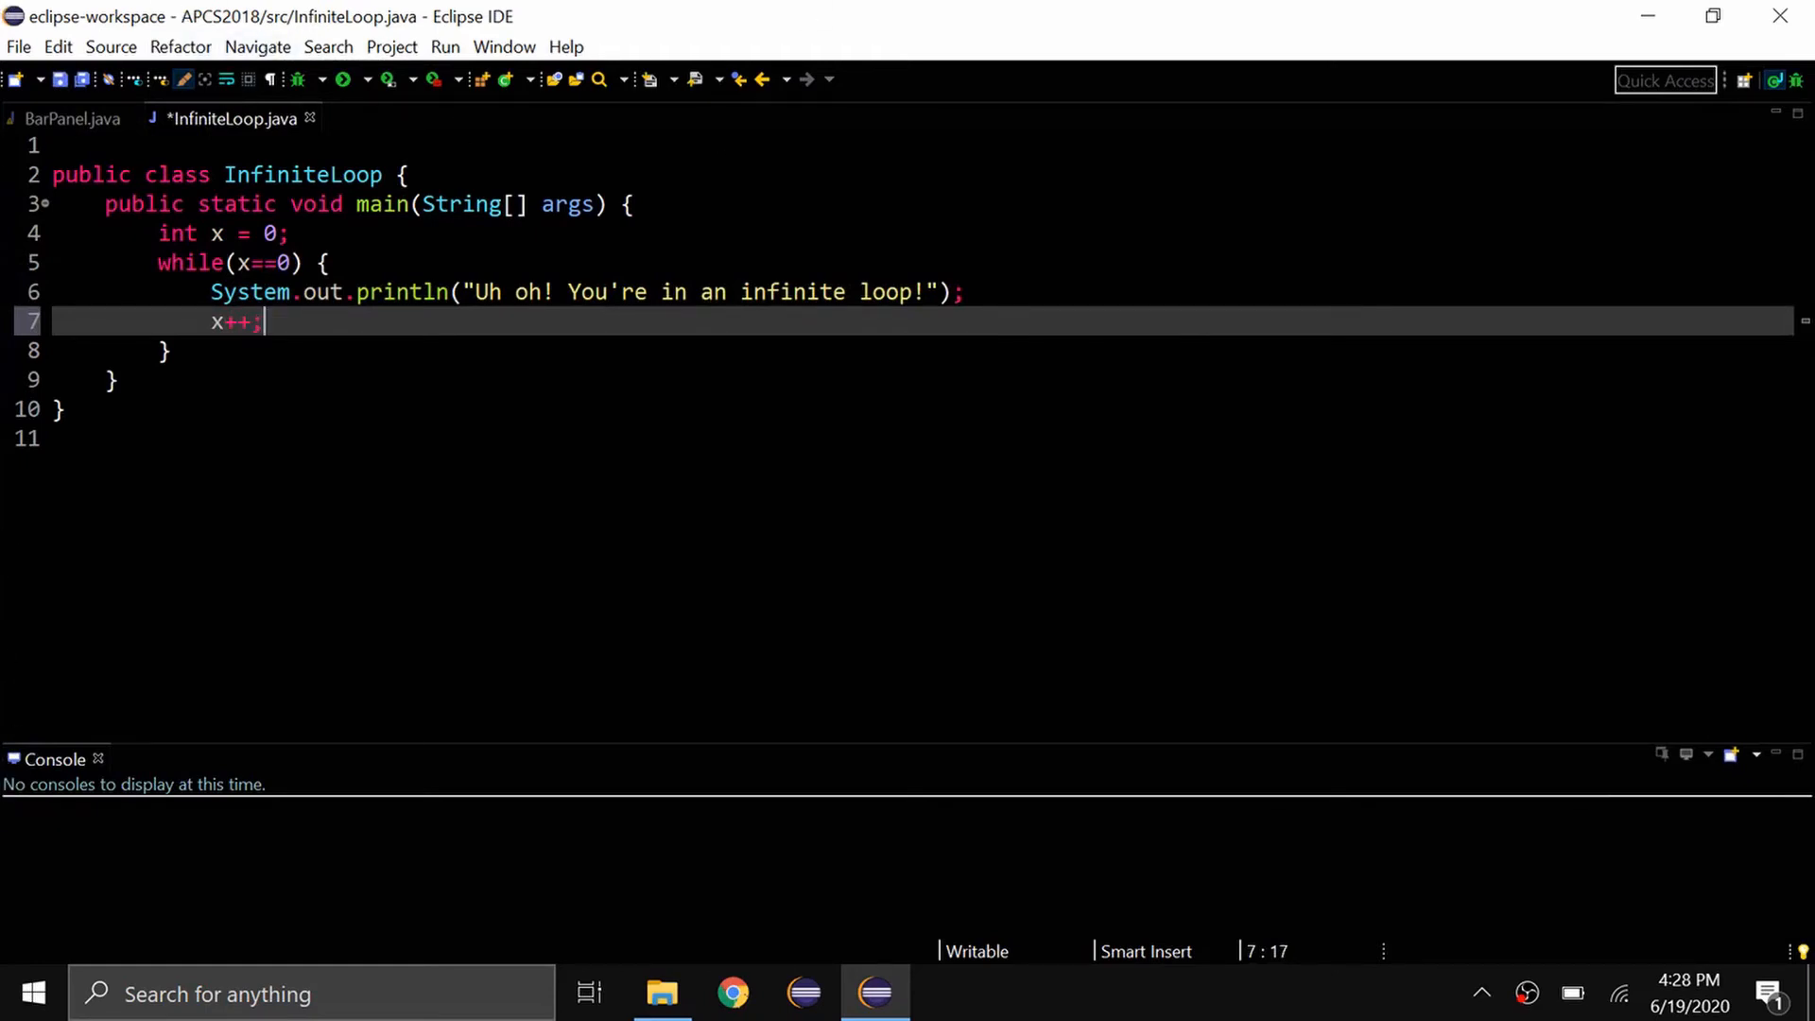
pyautogui.click(334, 79)
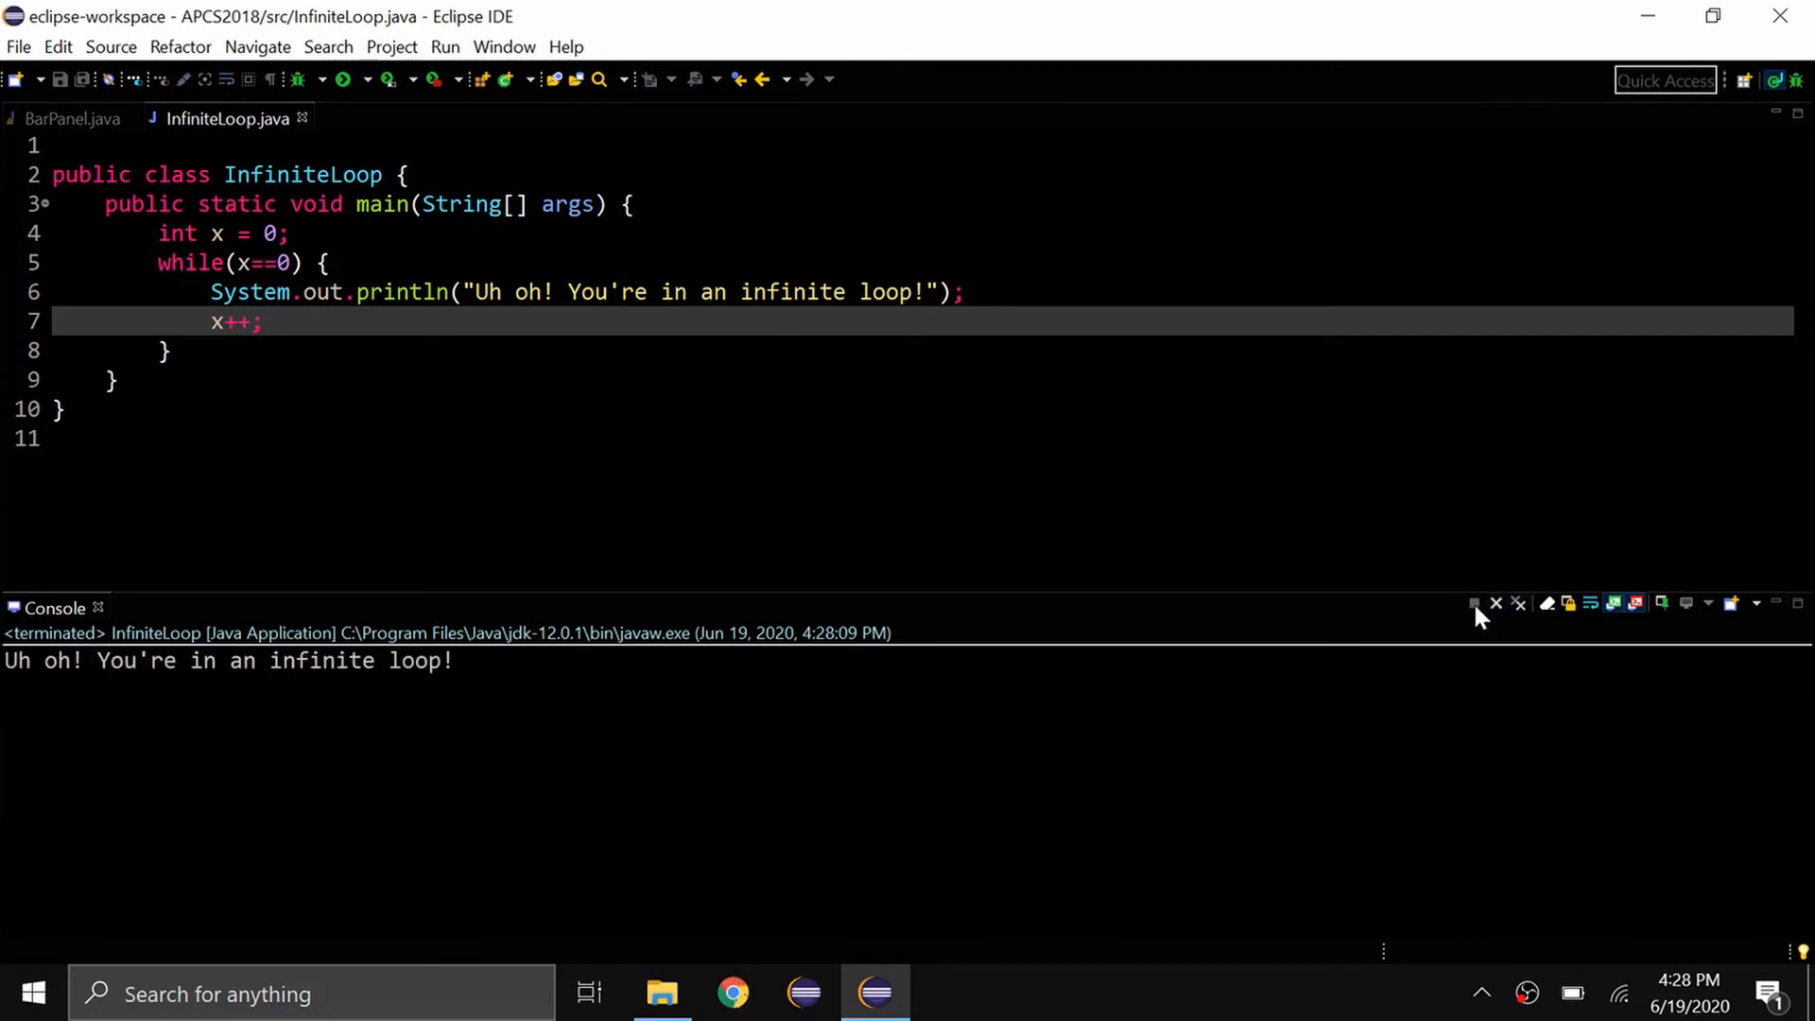
pyautogui.moveTo(1463, 622)
pyautogui.write('//')
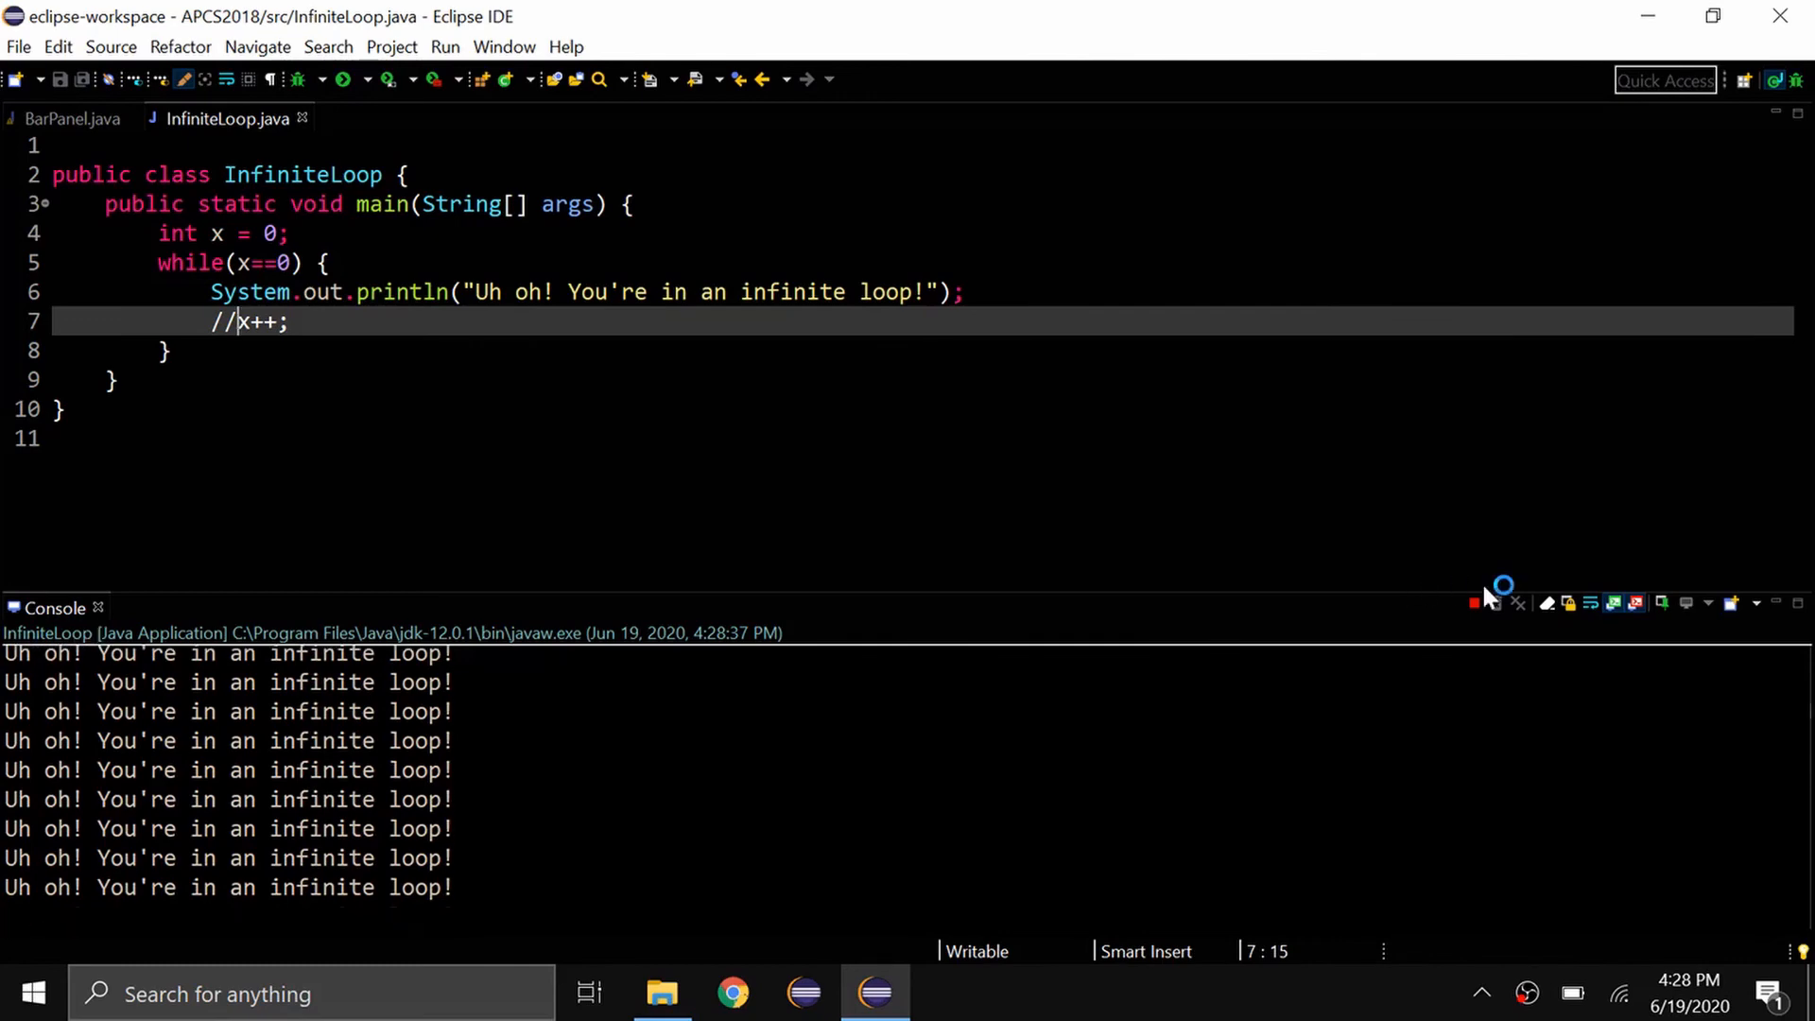
# Terminate the rerun infinite loop after commenting out x++
pyautogui.click(1518, 603)
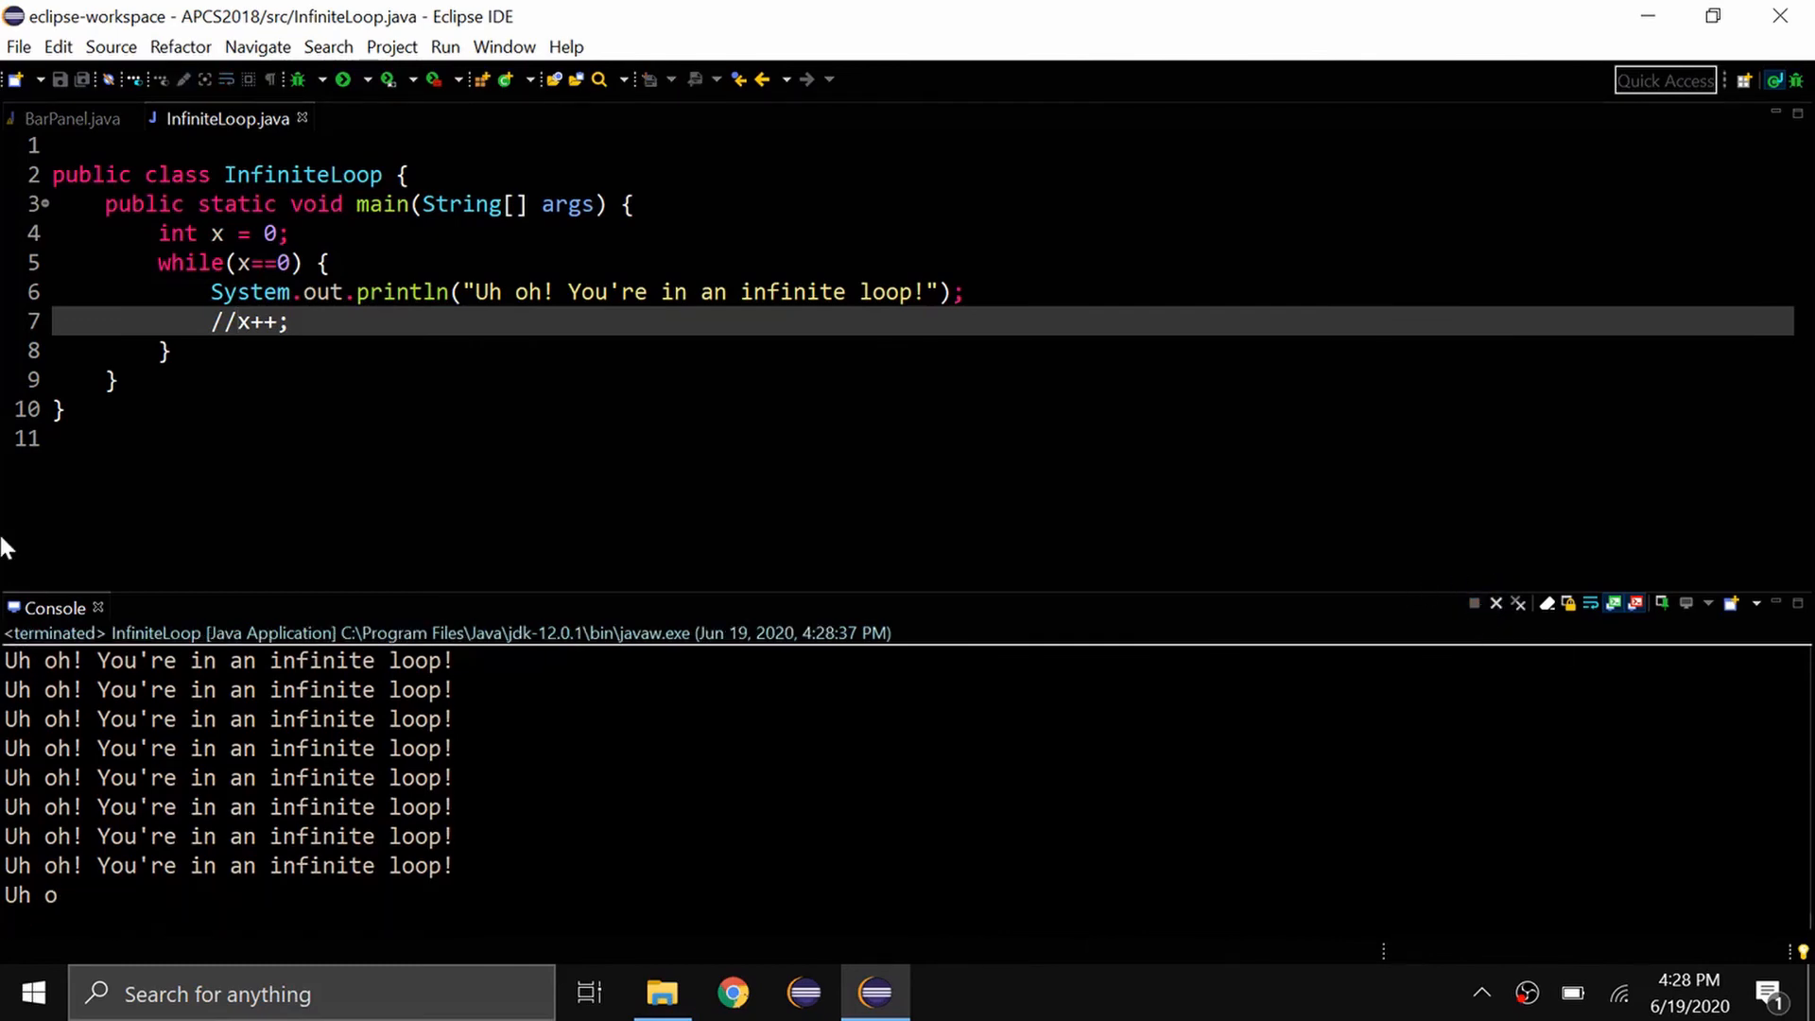